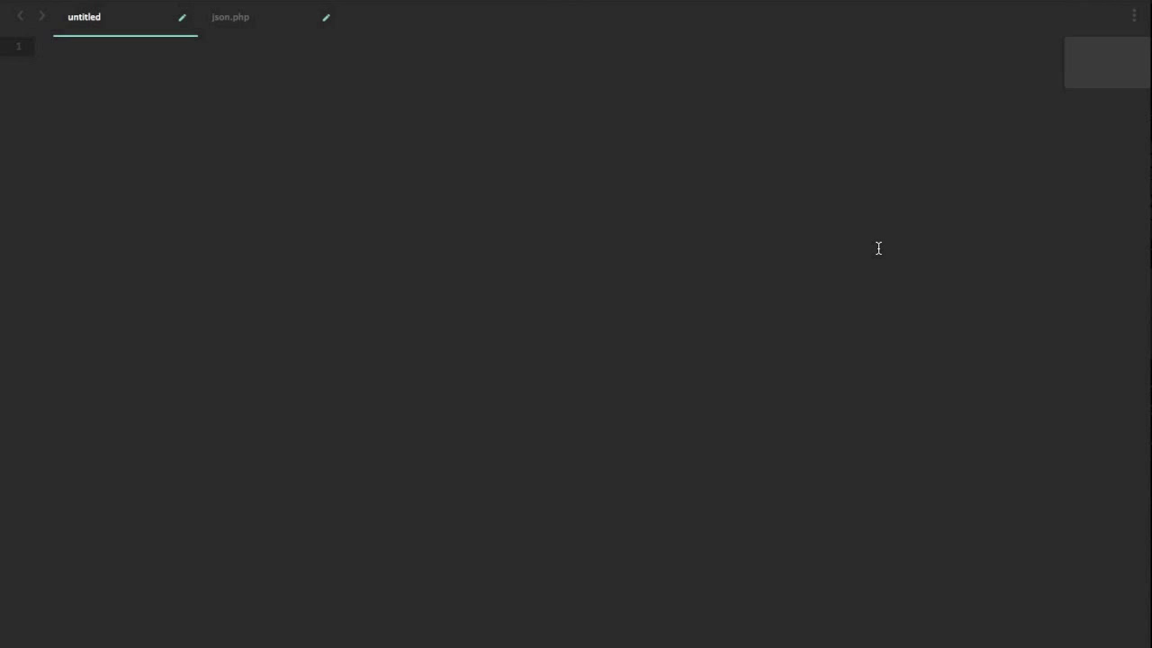
- Type a JSON object with "firstName": "Homer" and "lastName": "Simpson"
{"action": "type", "text": "{"}
{"action": "type", "text": "\"firstName"}
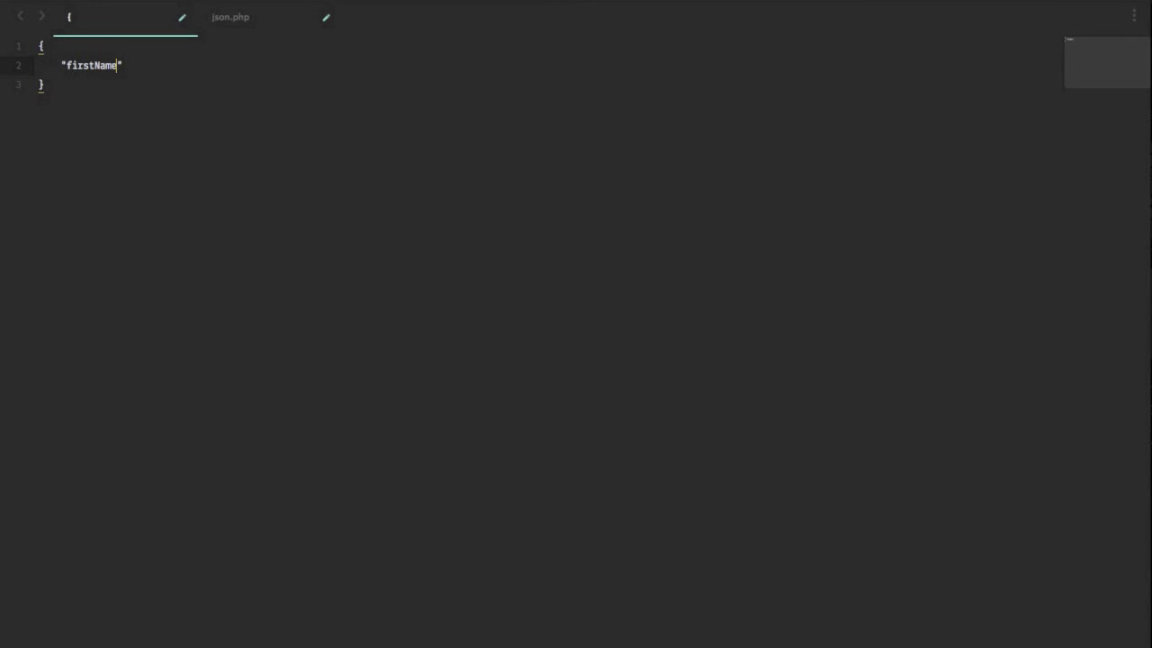
{"action": "type", "text": ": \"H\""}
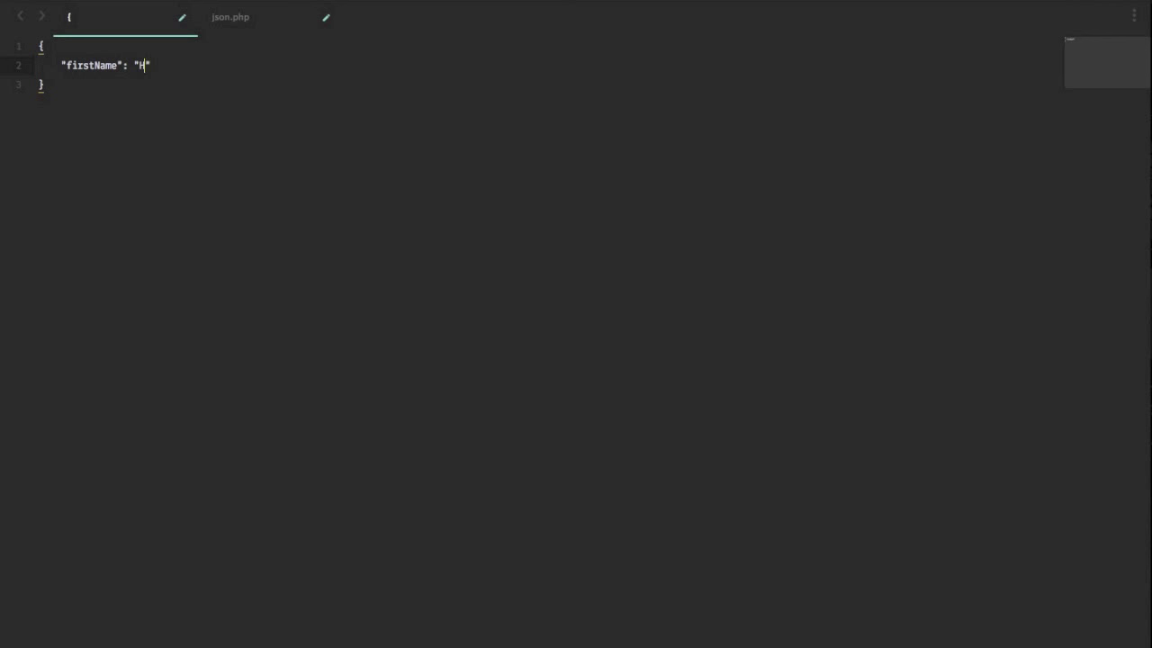
{"action": "type", "text": "omer"}
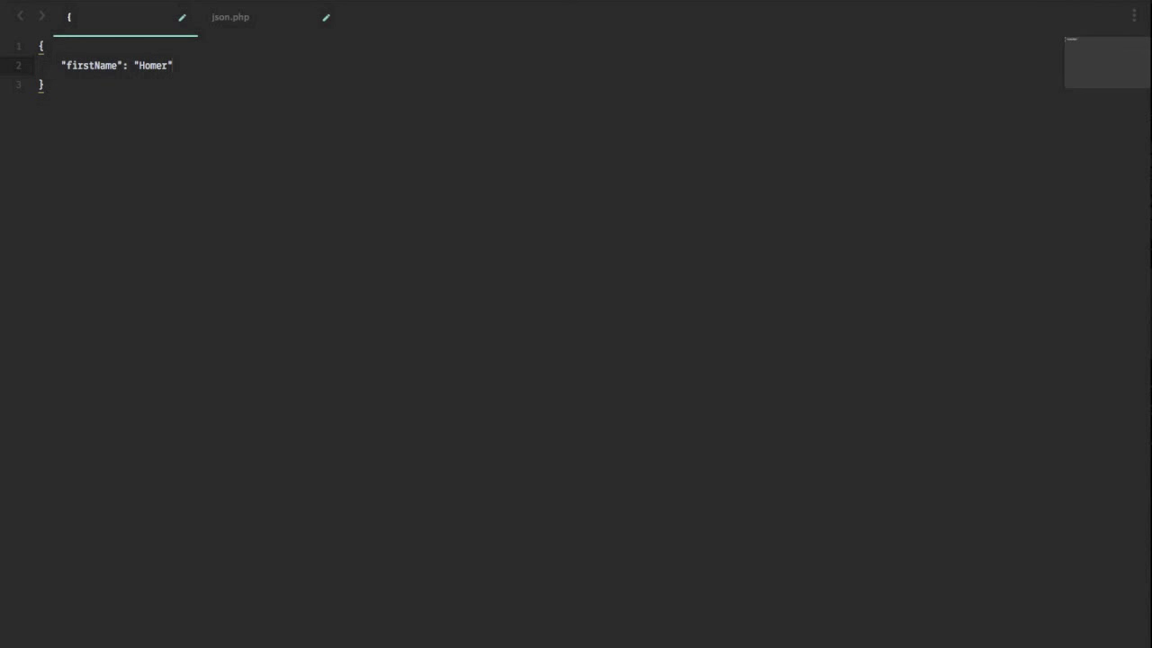
{"action": "type", "text": "\"last\""}
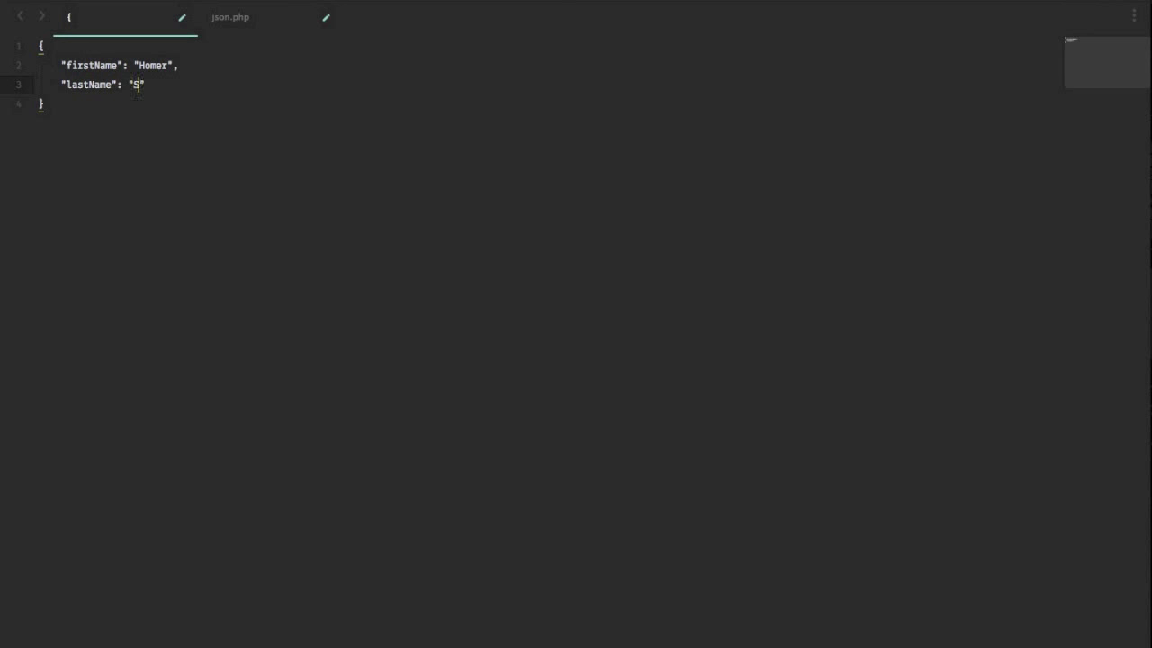
{"action": "type", "text": "impson"}
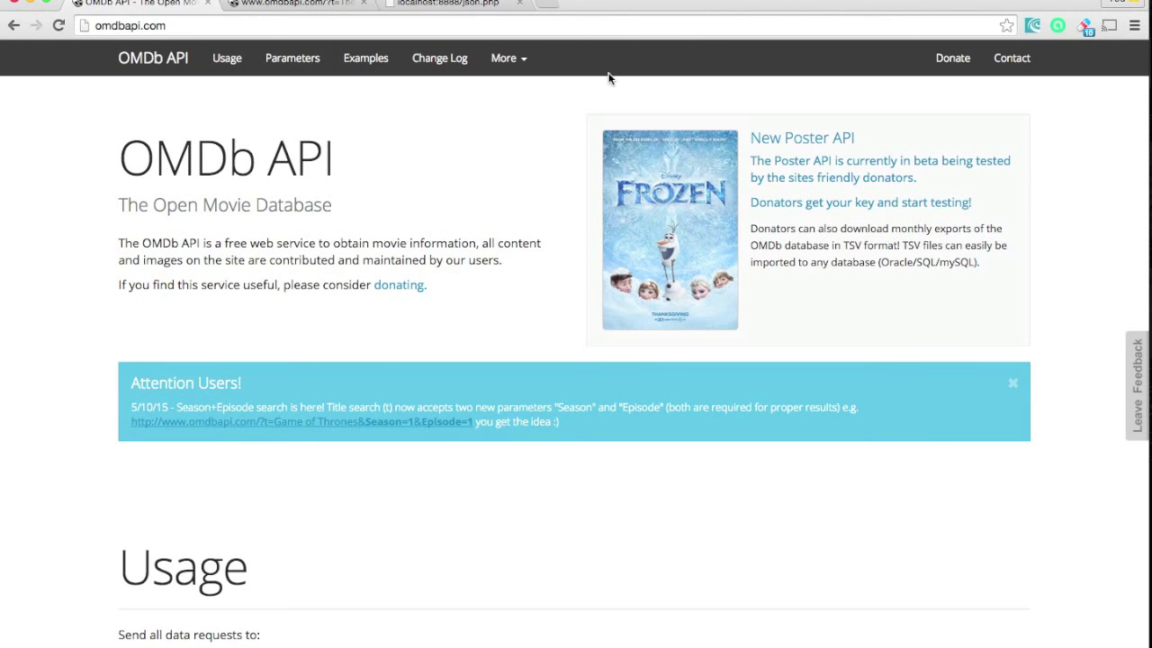
{"action": "left_click", "coordinate": [297, 7]}
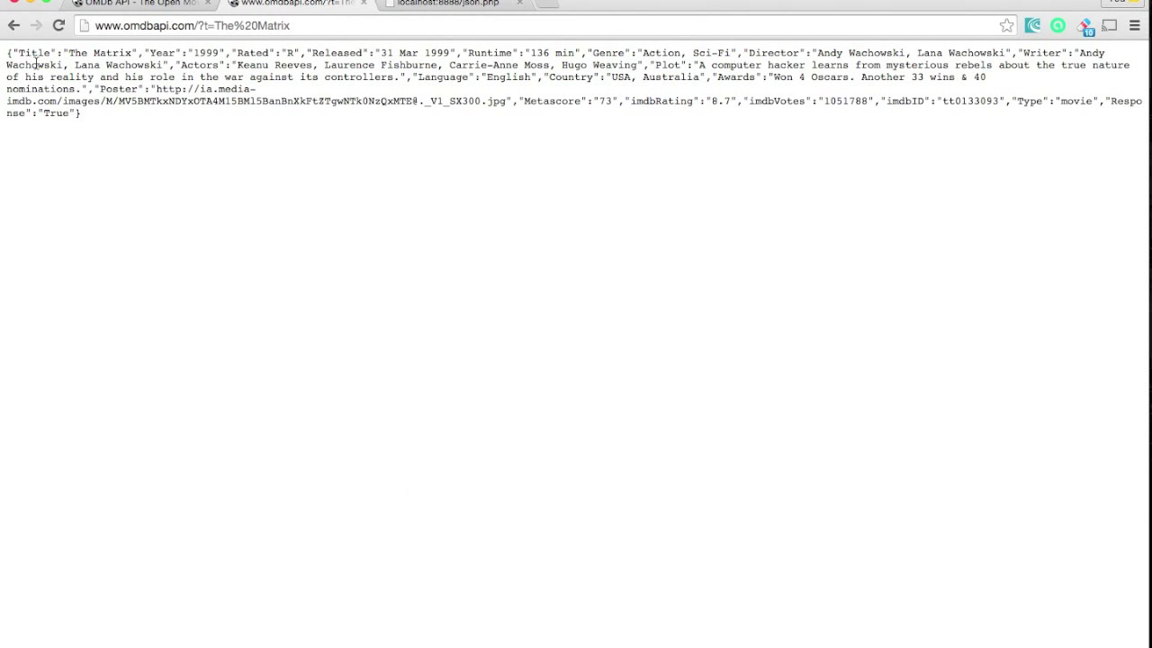
{"action": "double_click", "coordinate": [35, 52]}
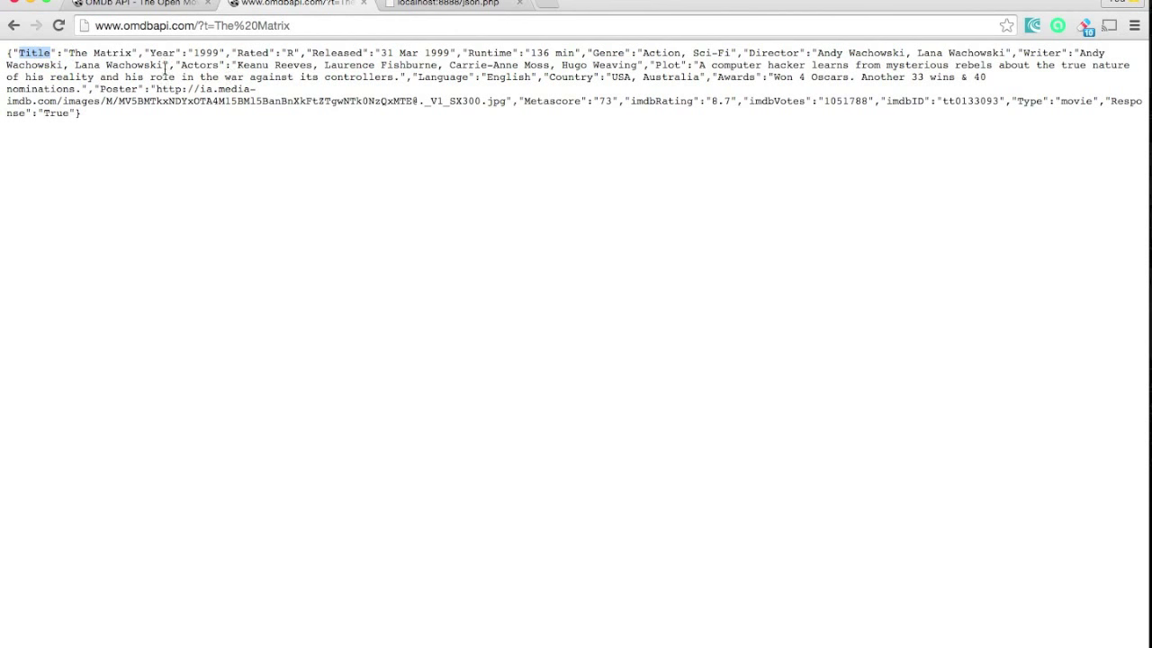
{"action": "double_click", "coordinate": [162, 52]}
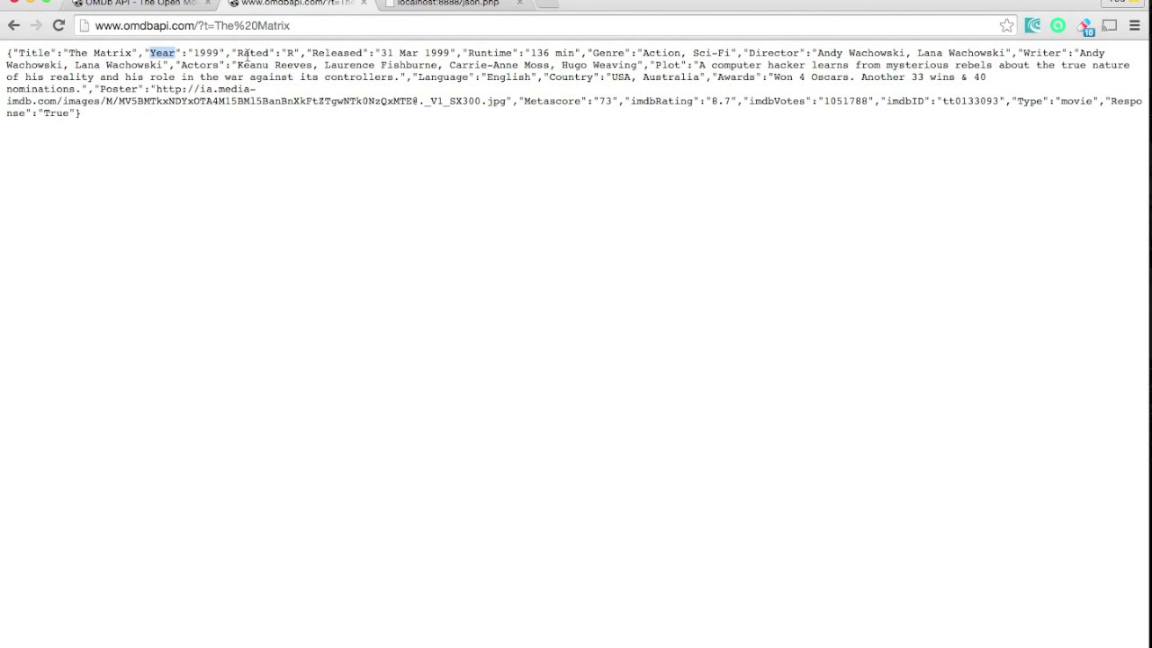
{"action": "double_click", "coordinate": [253, 52]}
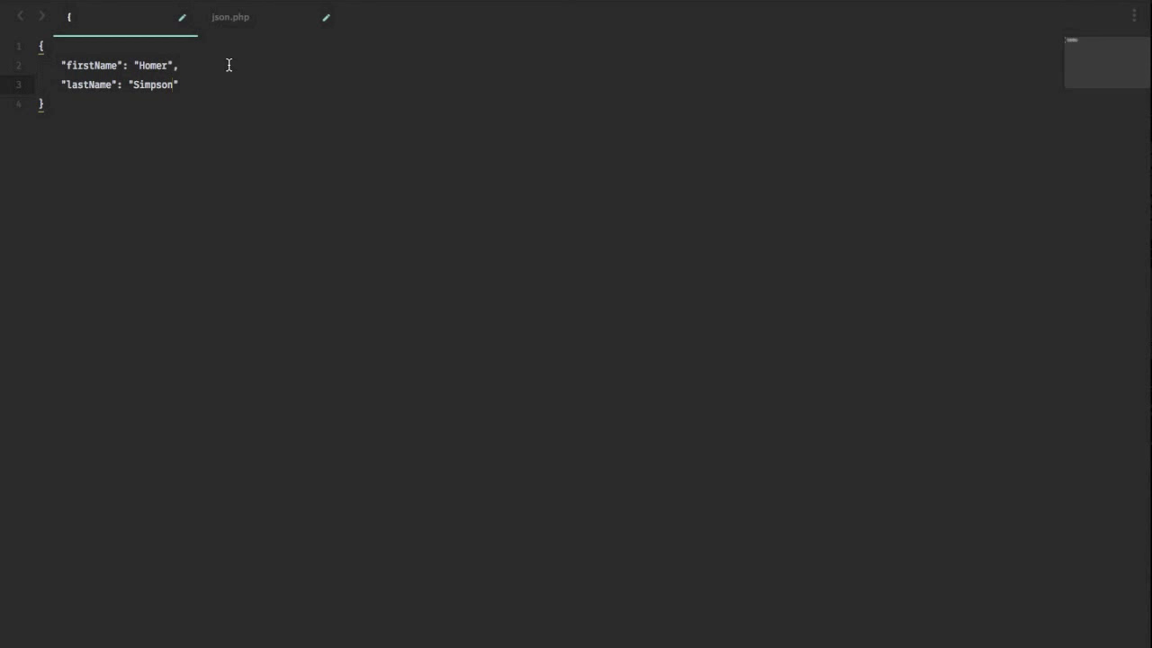
- Switch to json.php and begin a new $ variable below the $json string
{"action": "left_click", "coordinate": [230, 16]}
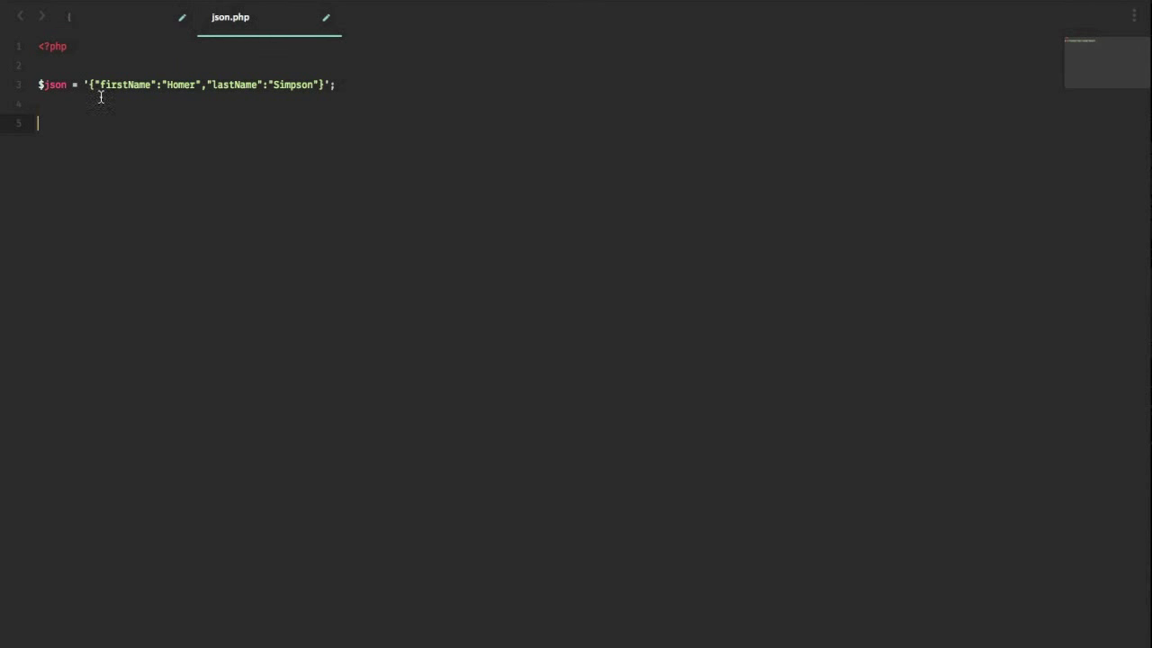
{"action": "mouse_move", "coordinate": [46, 69]}
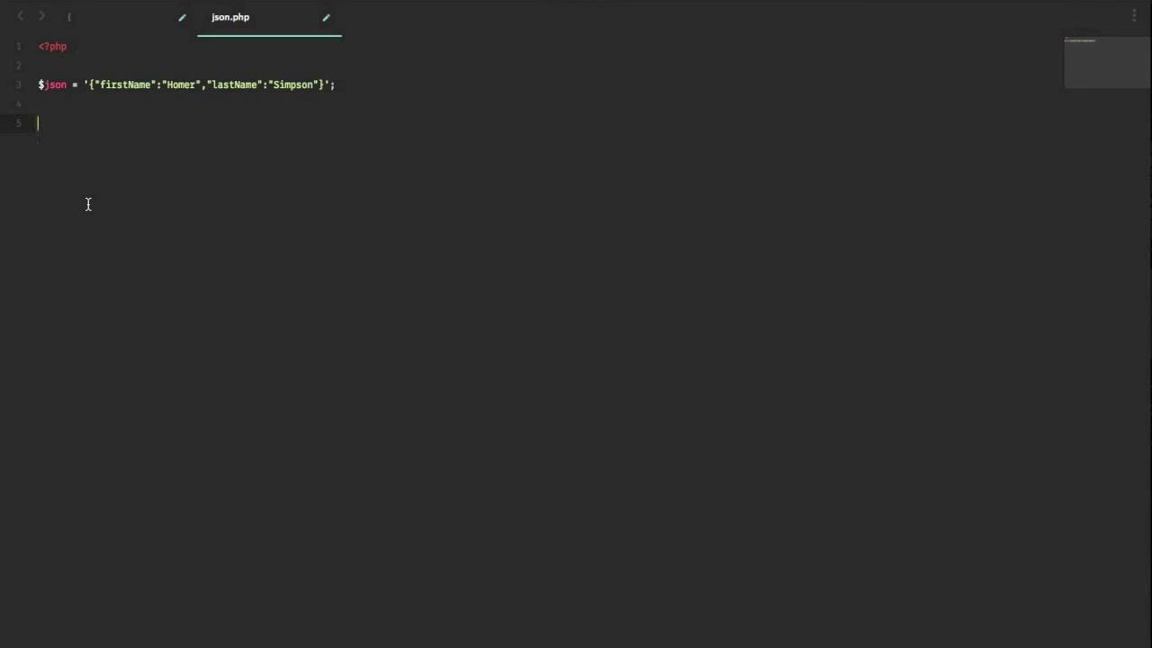
{"action": "type", "text": "$"}
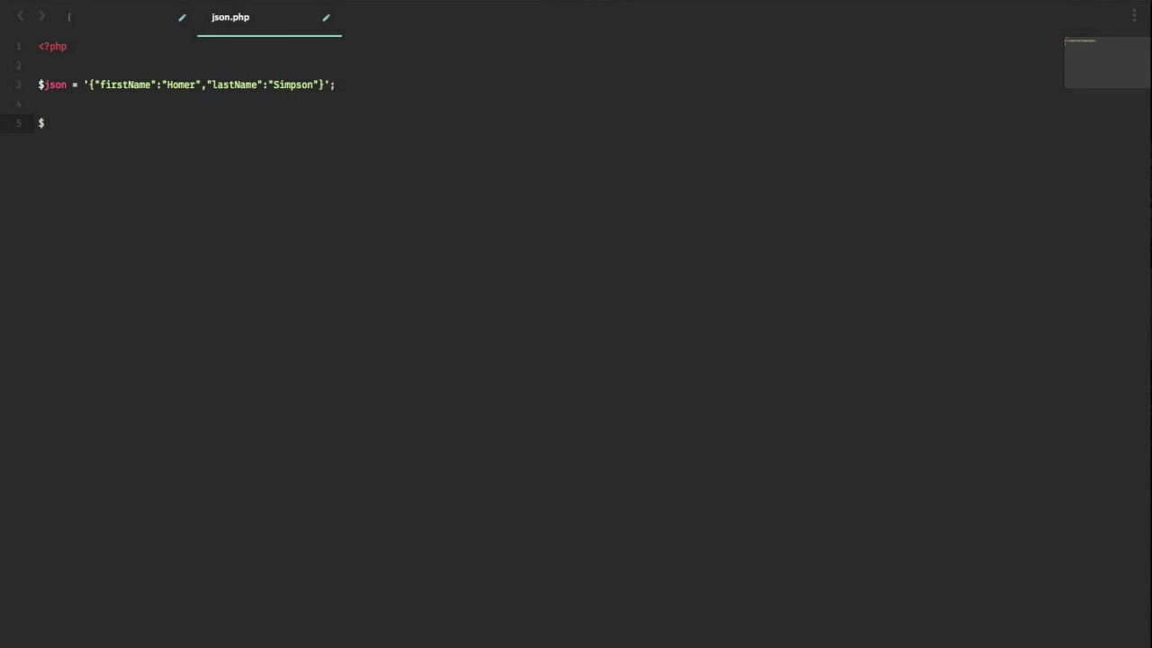
- Add $decoded = json_decode($json); to decode the JSON string
{"action": "type", "text": "decoded ="}
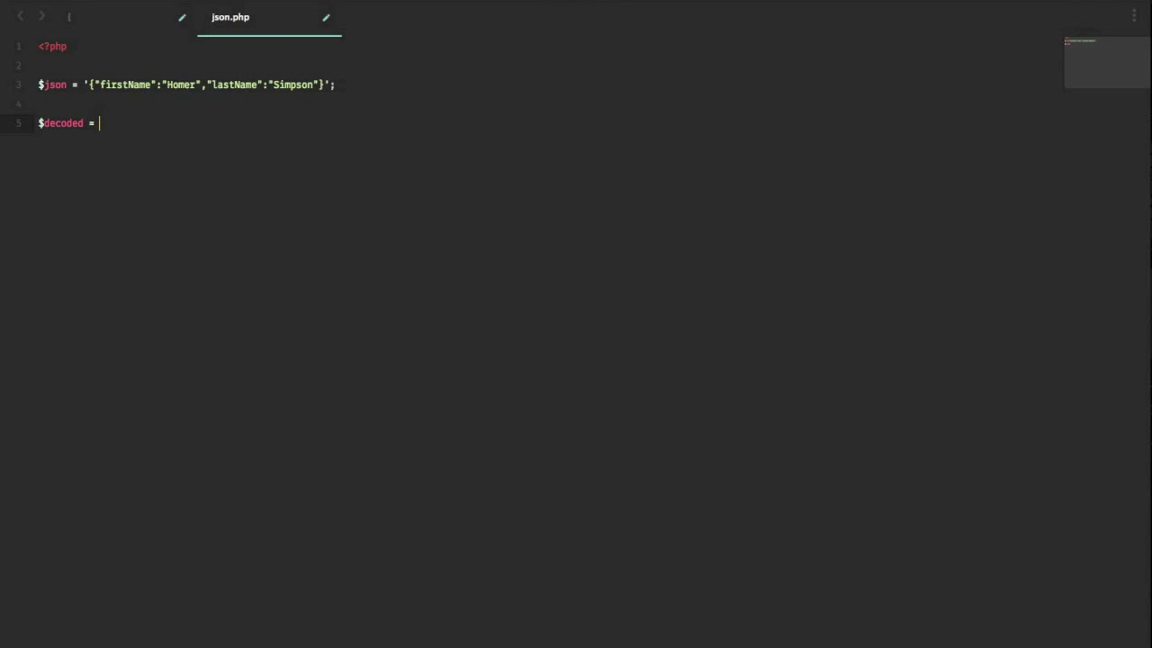
{"action": "type", "text": "json_decode($"}
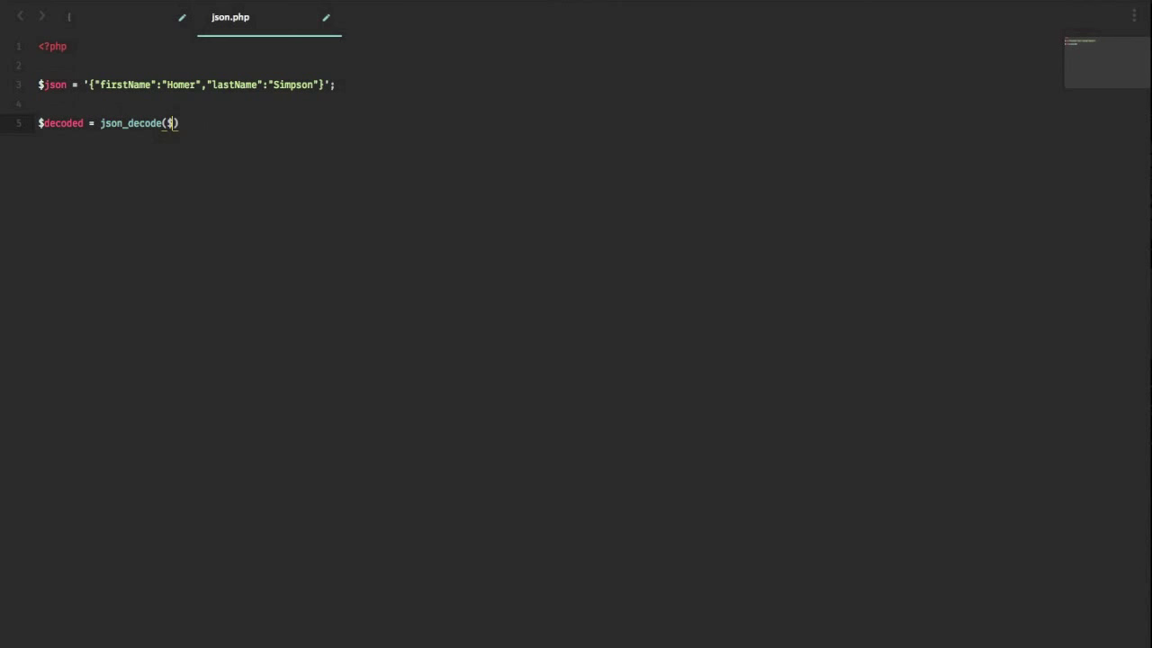
{"action": "type", "text": "json);"}
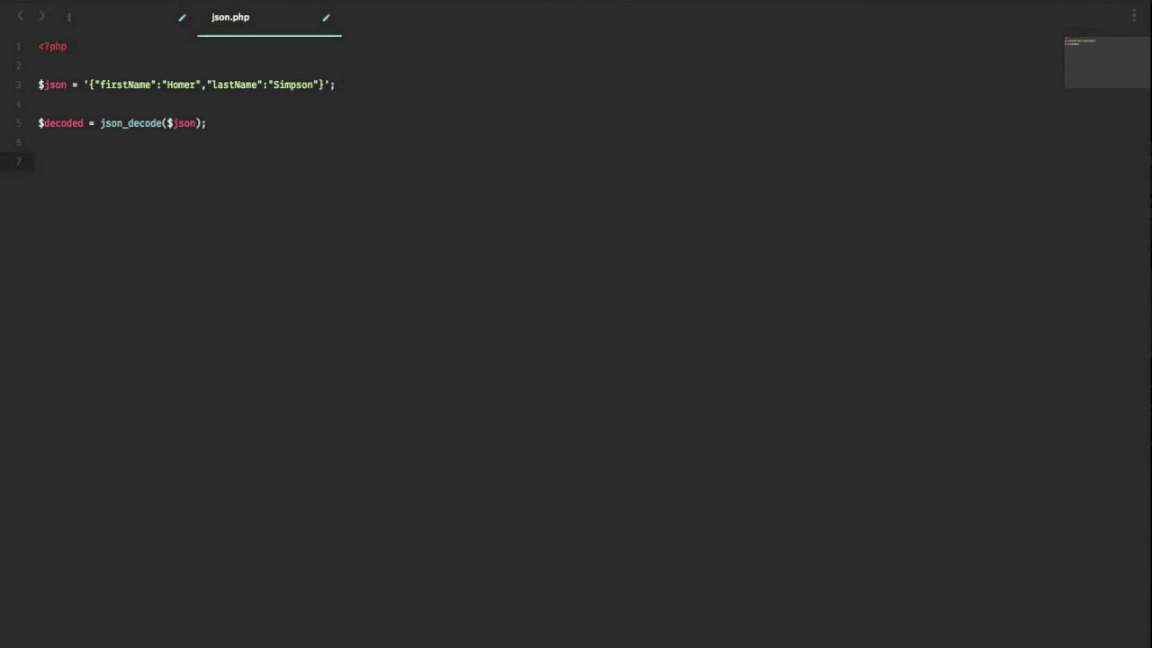
- Echo $decoded->firstName . " " . $decoded->lastName; to print both names
{"action": "type", "text": "echo"}
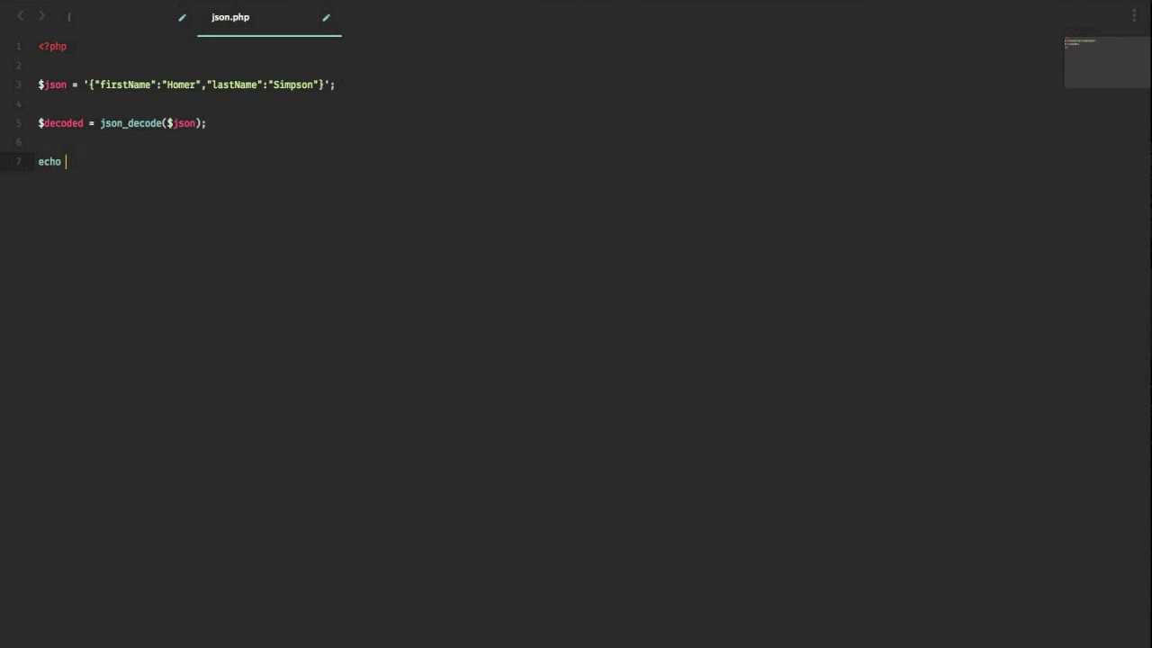
{"action": "type", "text": "$"}
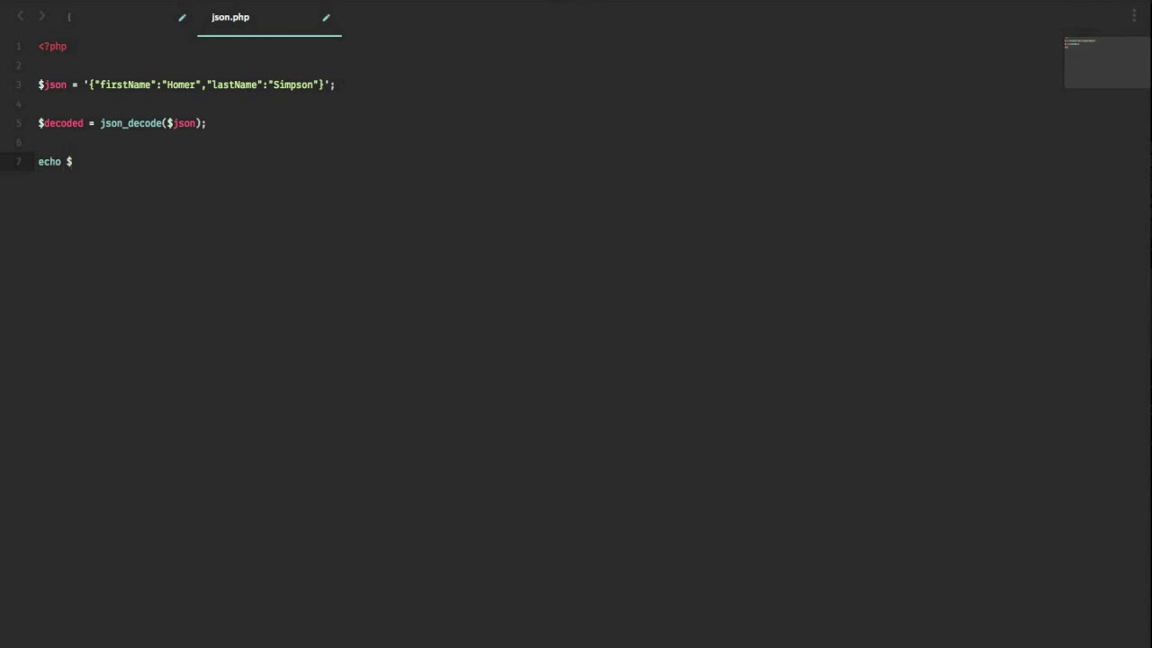
{"action": "type", "text": "decoded->"}
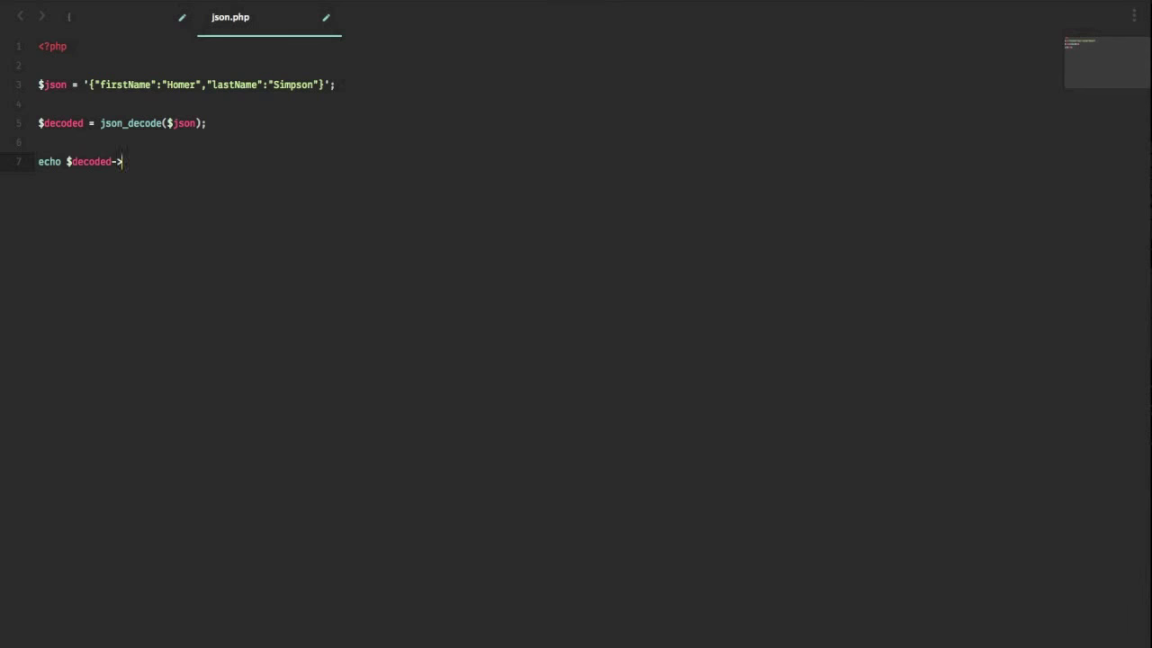
{"action": "type", "text": "firstName"}
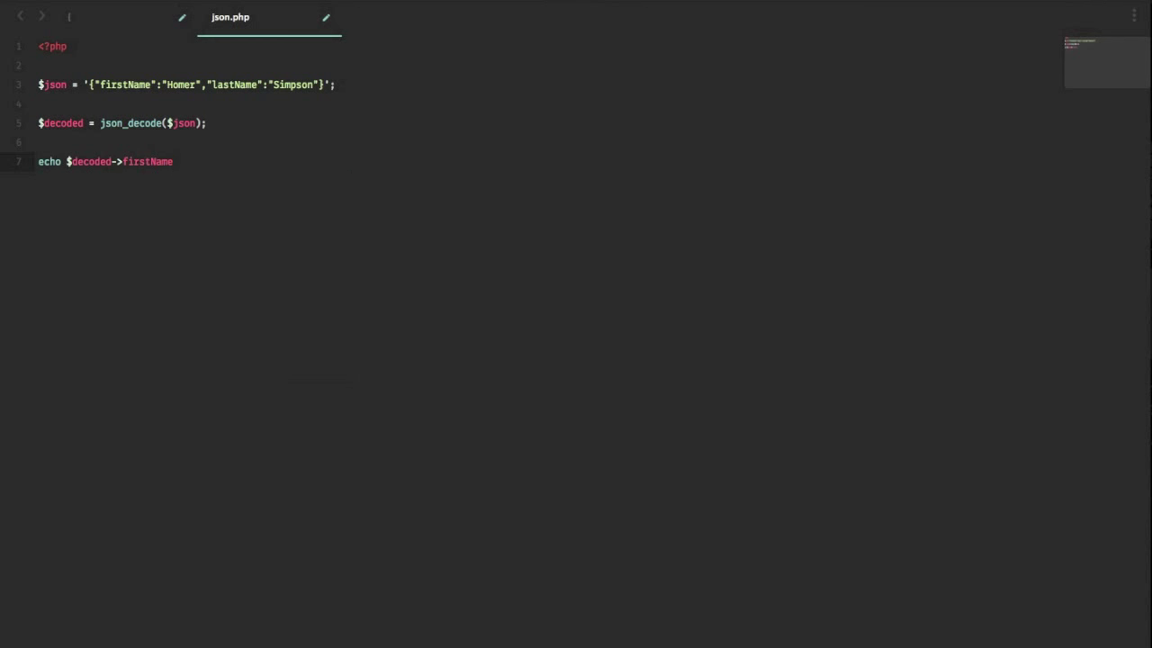
{"action": "double_click", "coordinate": [147, 161]}
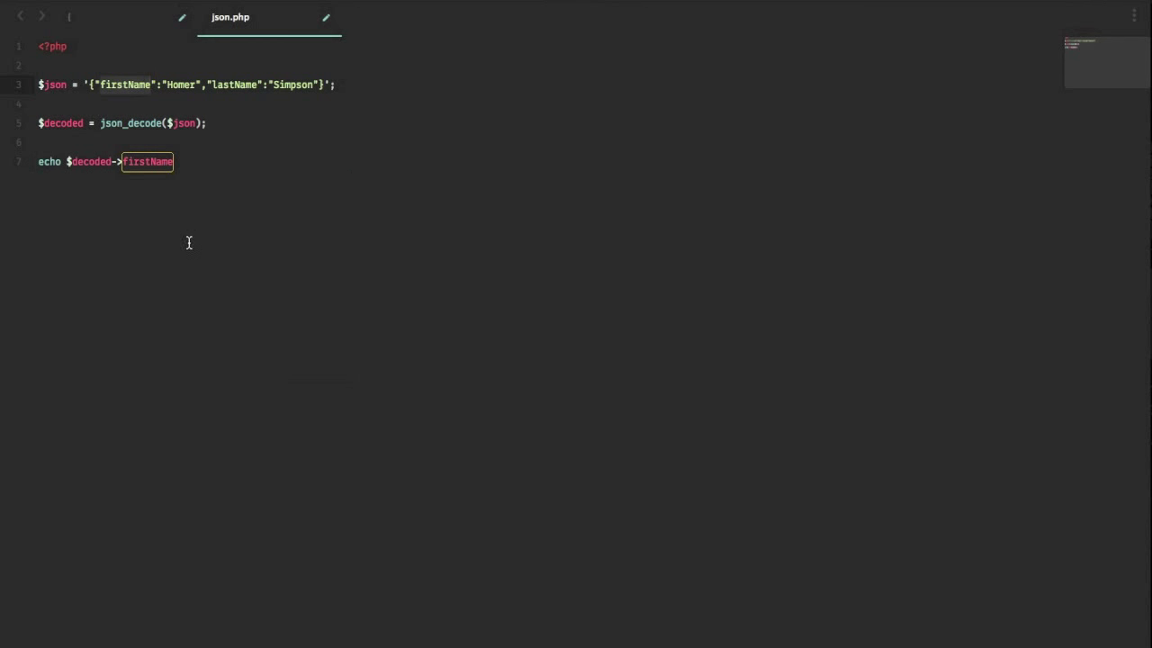
{"action": "type", "text": ". \" \" ."}
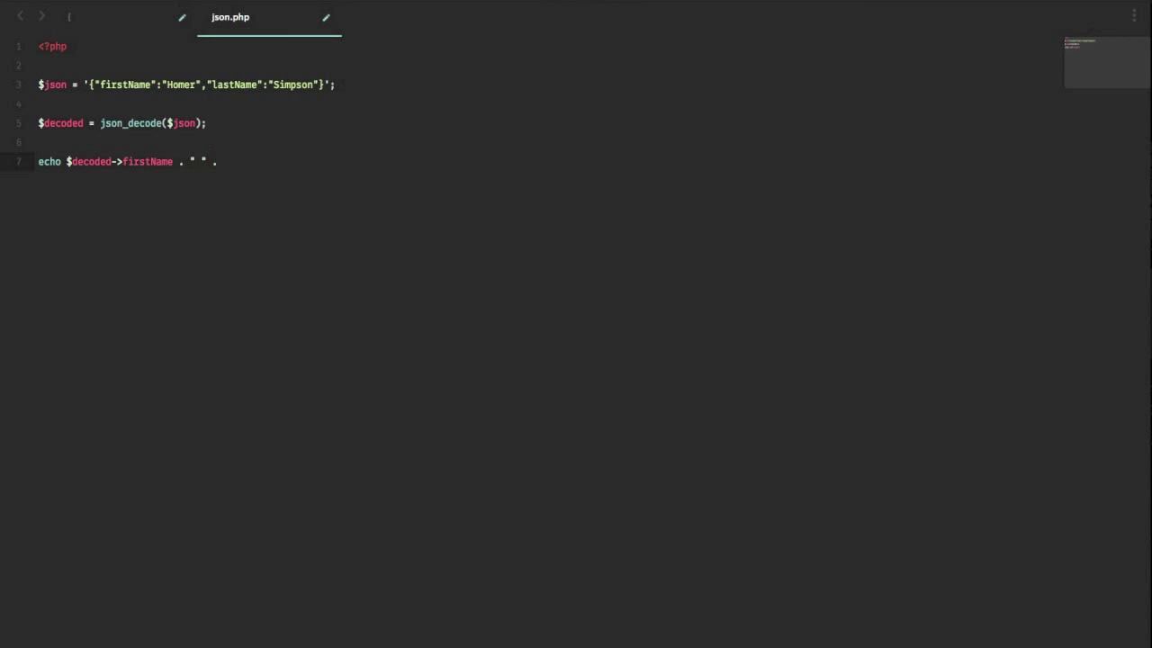
{"action": "type", "text": "$decoded->"}
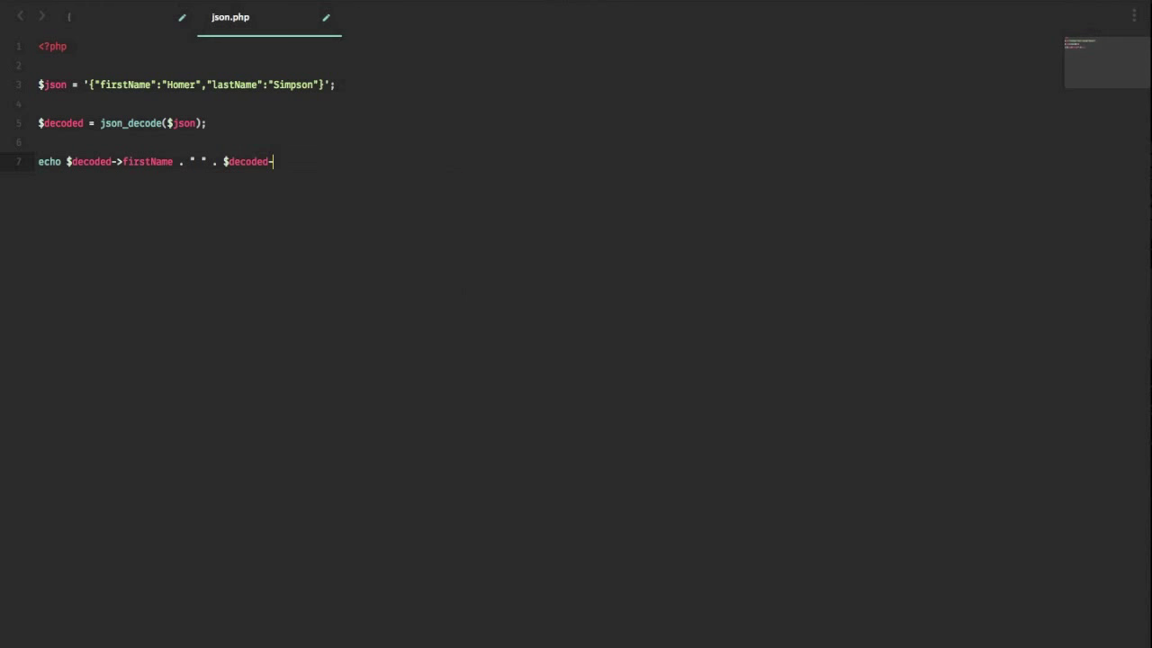
{"action": "type", "text": ">lastName;"}
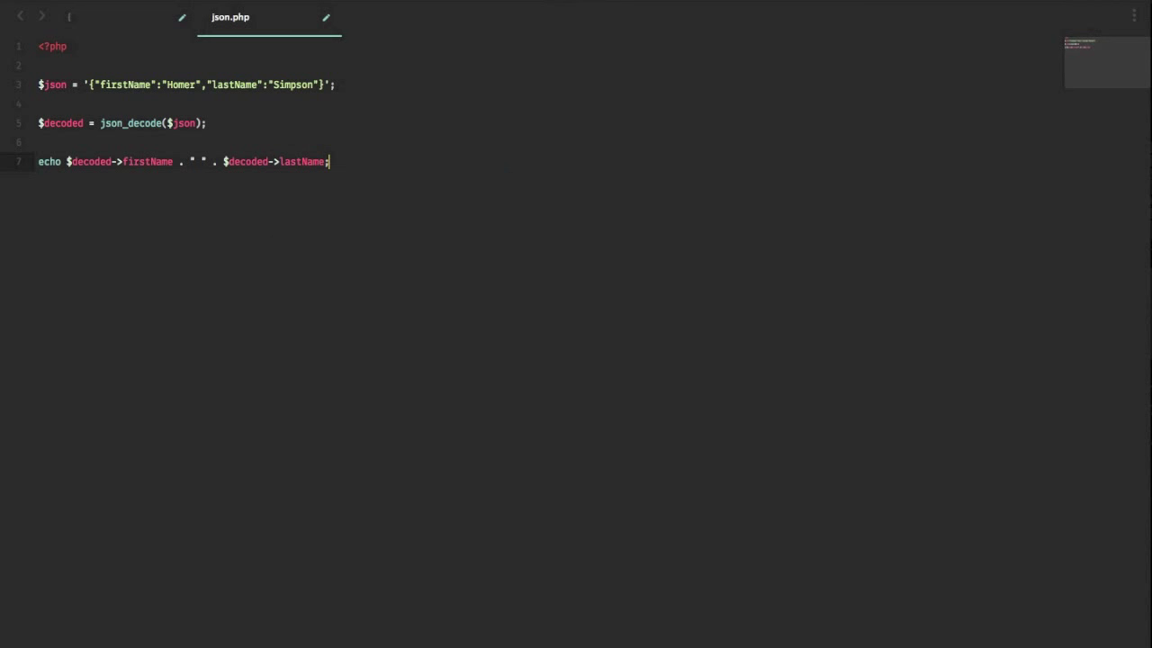